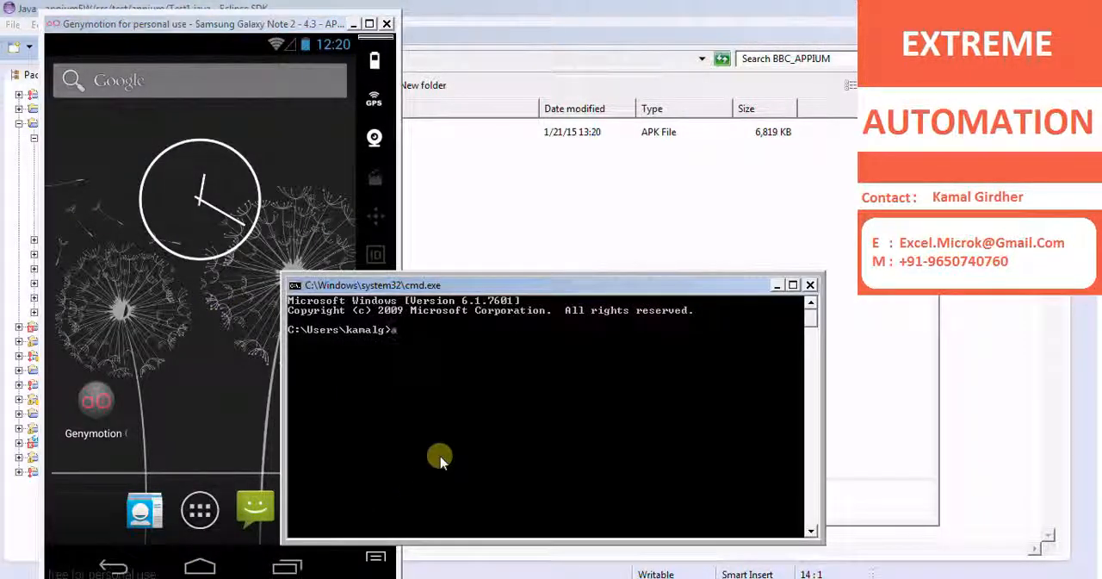
Run 'adb devices' to confirm the emulator at 192.168.56.101:5555 is attached.
type("adb devices")
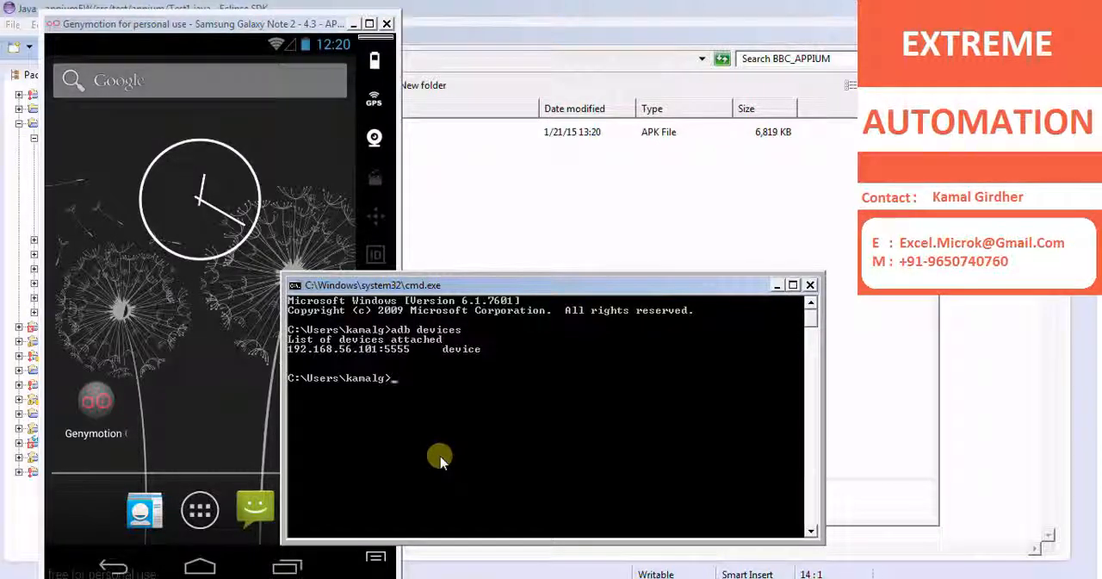
mouse_move(360, 390)
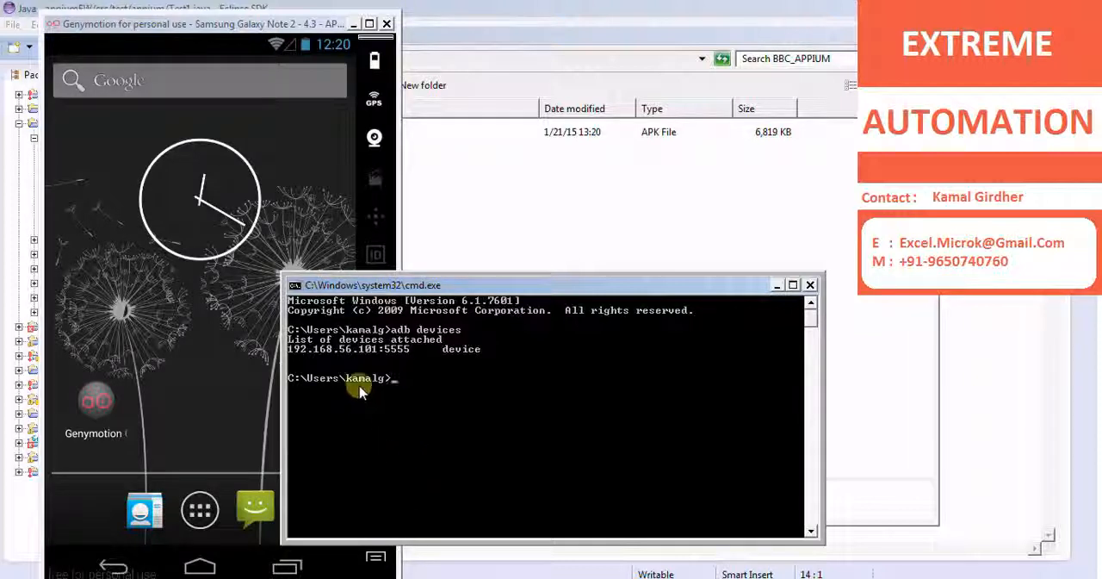
mouse_move(452, 352)
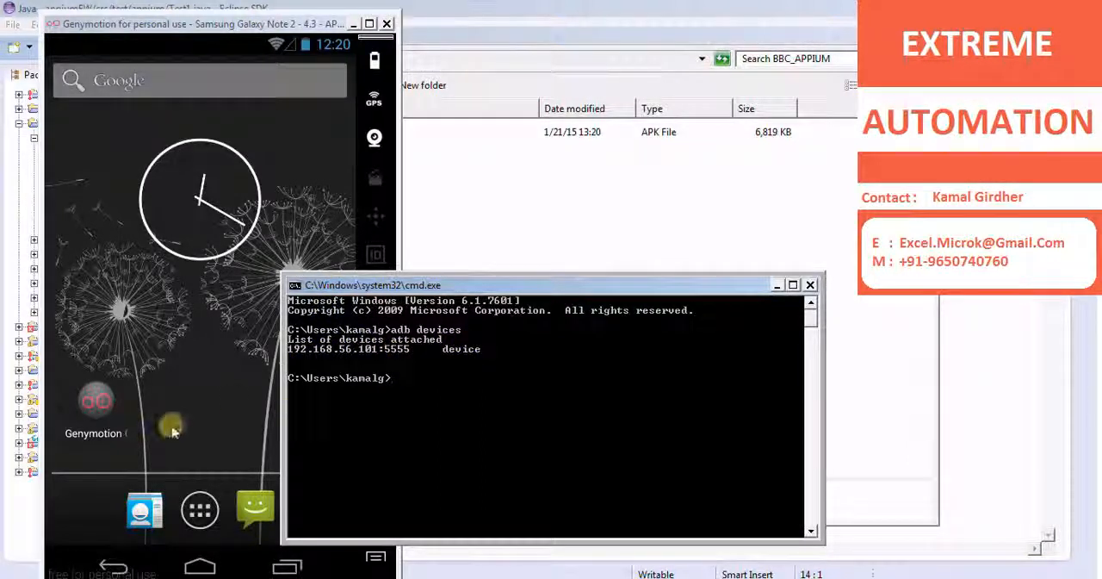
mouse_move(336, 480)
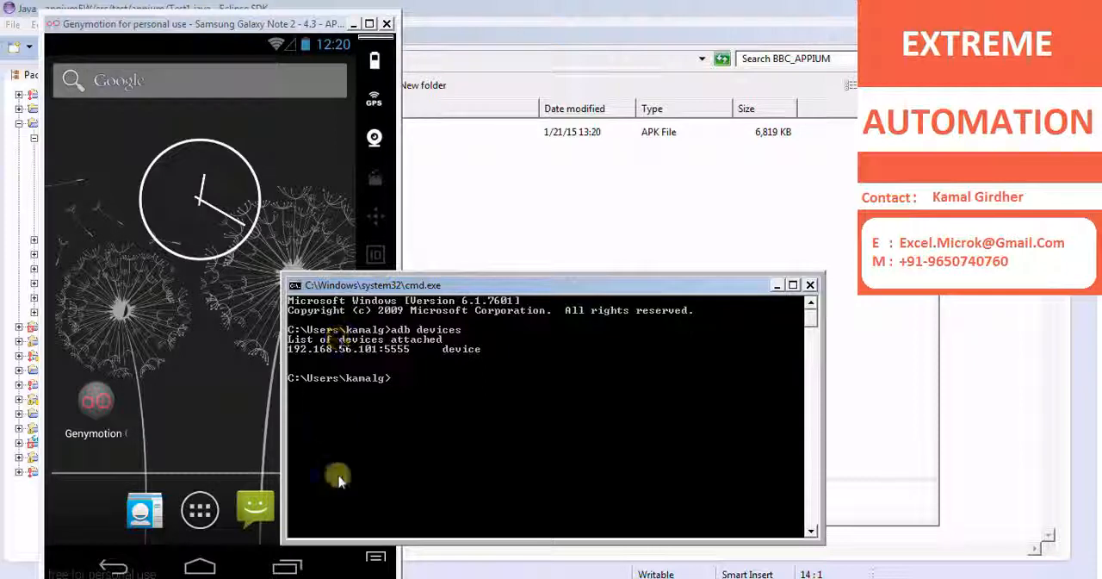
mouse_move(207, 378)
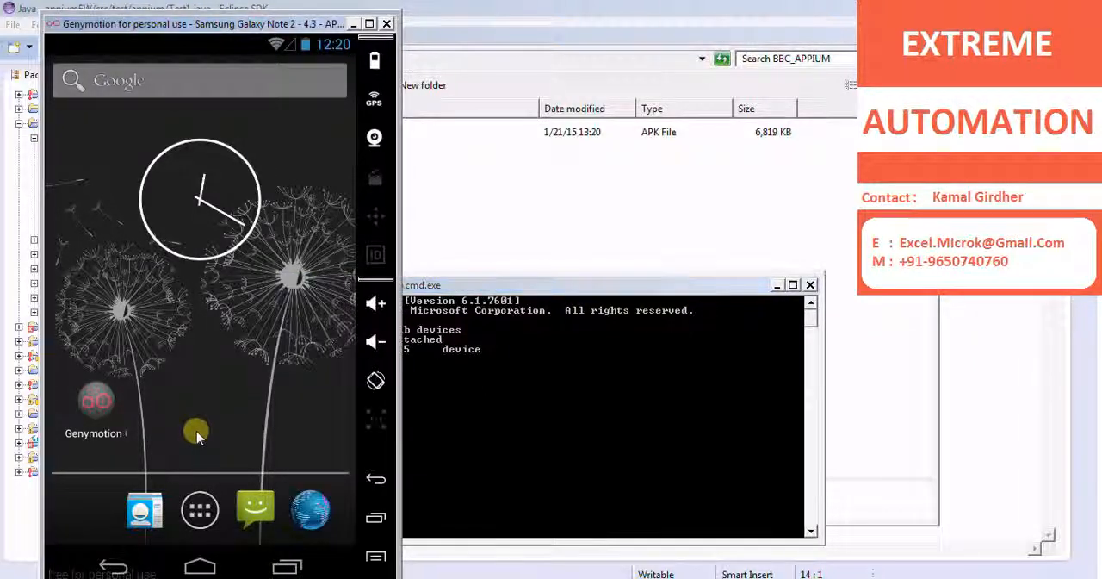
Check the emulator's Settings > Apps list shows no BBC News, then go Home.
left_click(199, 509)
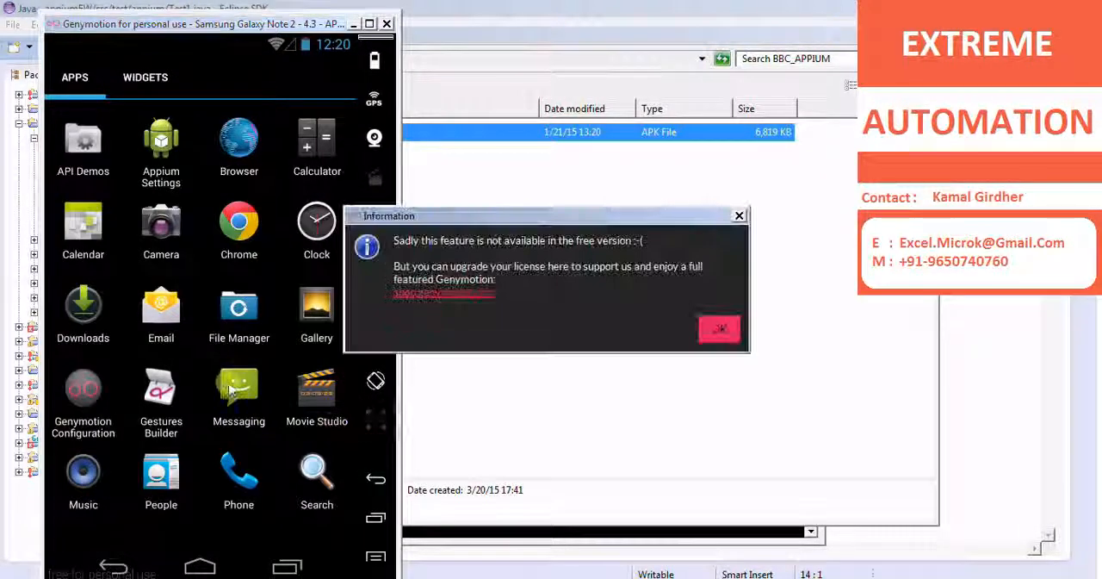
left_click(719, 329)
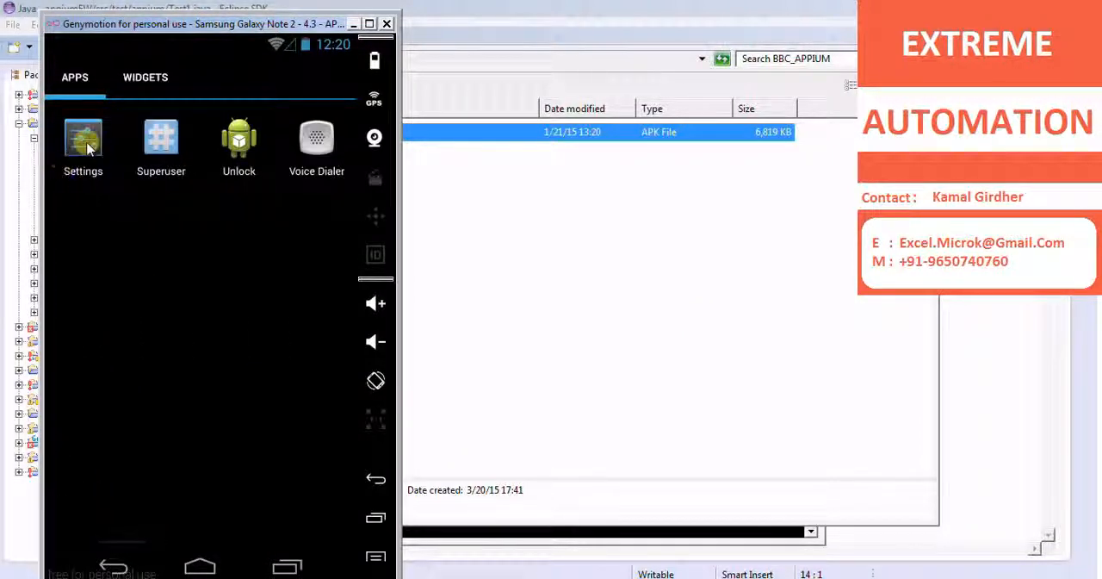
left_click(83, 136)
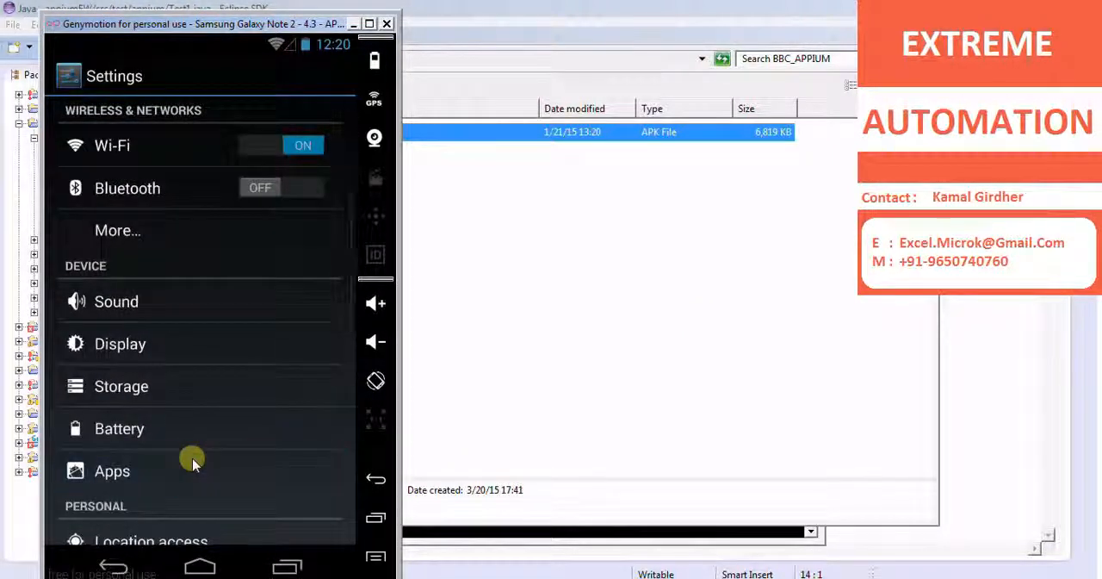
left_click(112, 470)
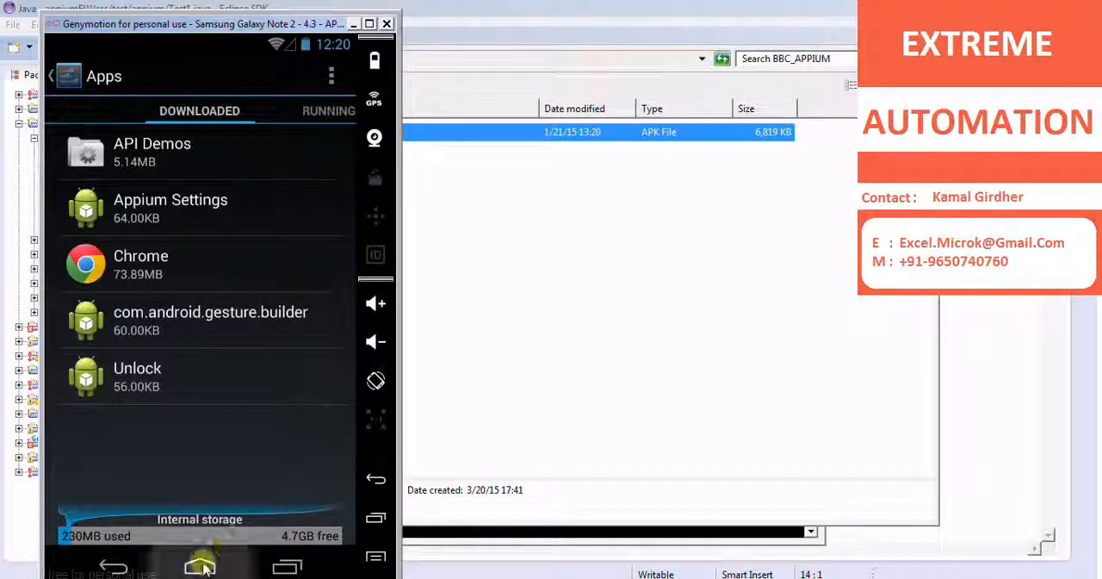
left_click(199, 566)
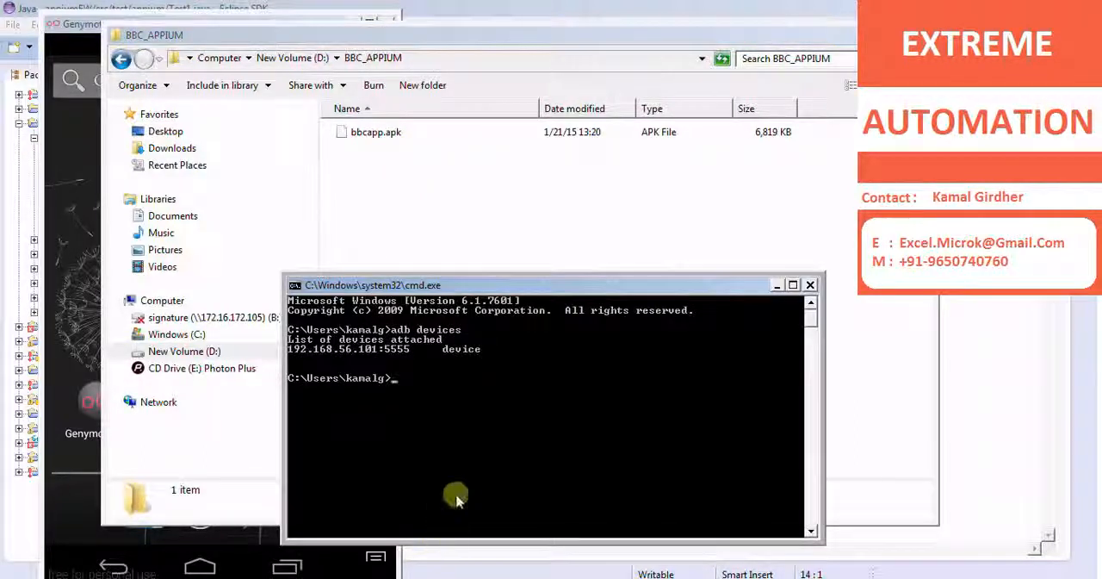
Change to D:\BBC_APPIUM and run 'adb install bbcapp.apk'.
type("D:")
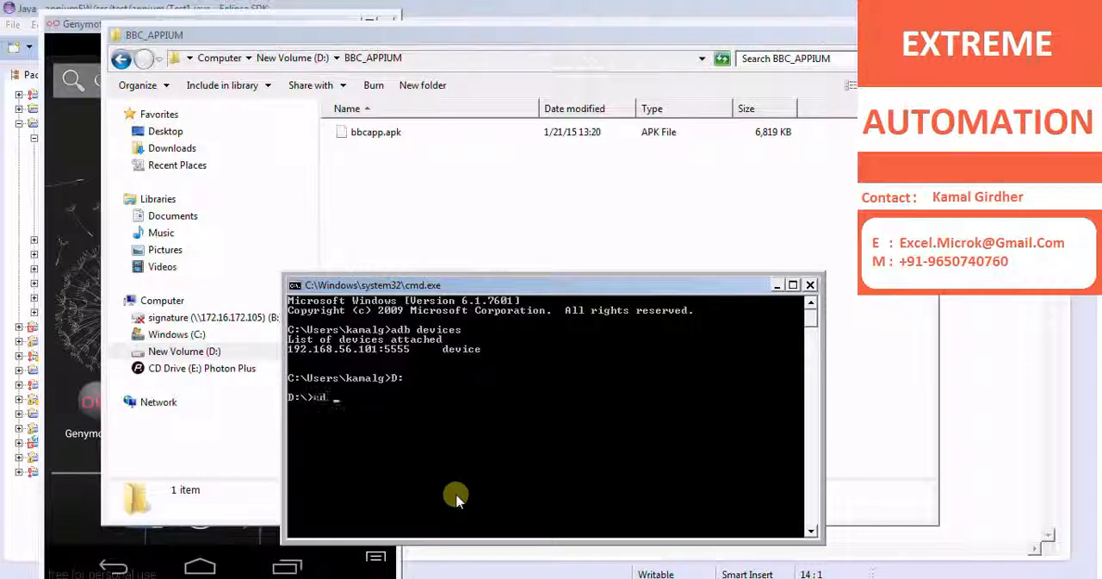
type("cd BBC_APPIUM")
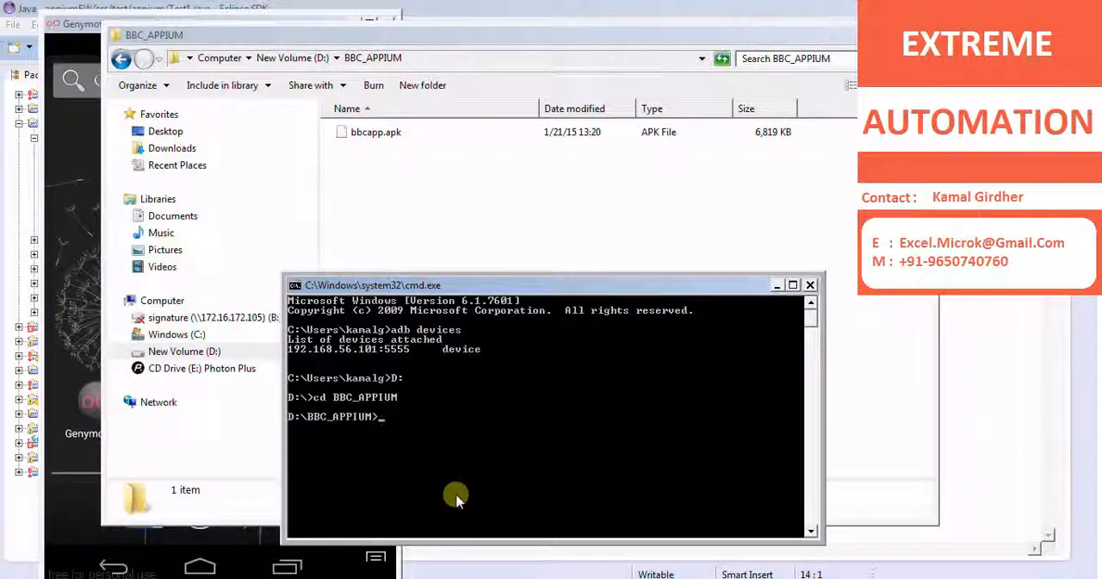
type("adb insta")
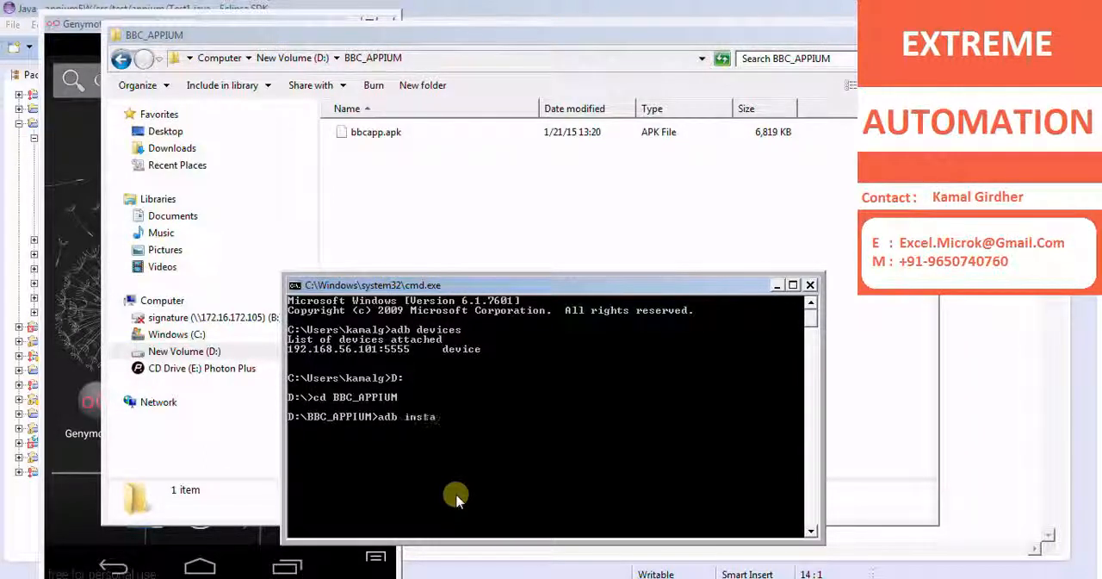
type("ll")
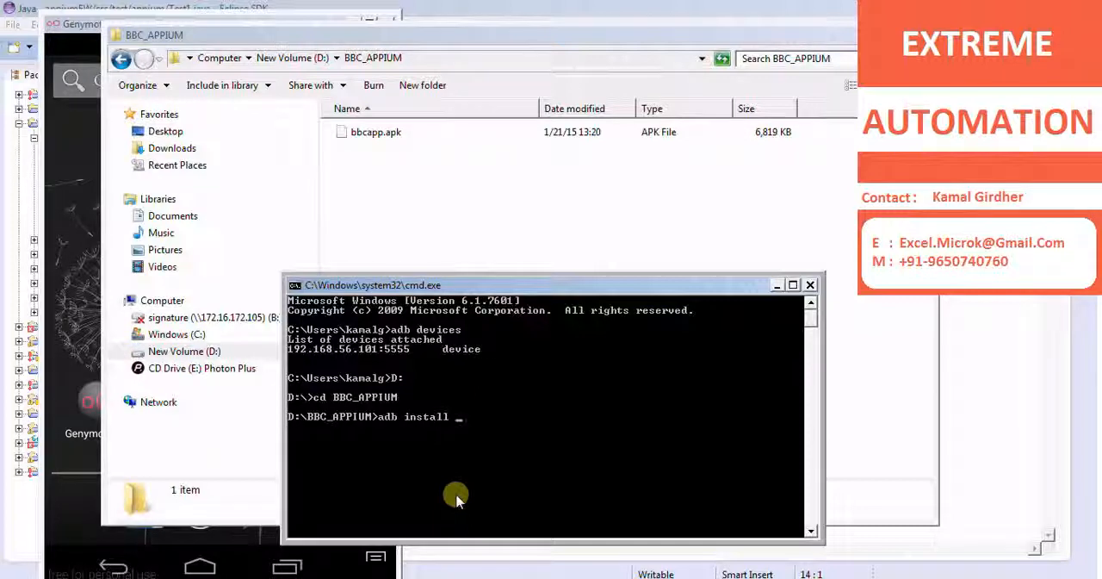
type("bbcapp.apk")
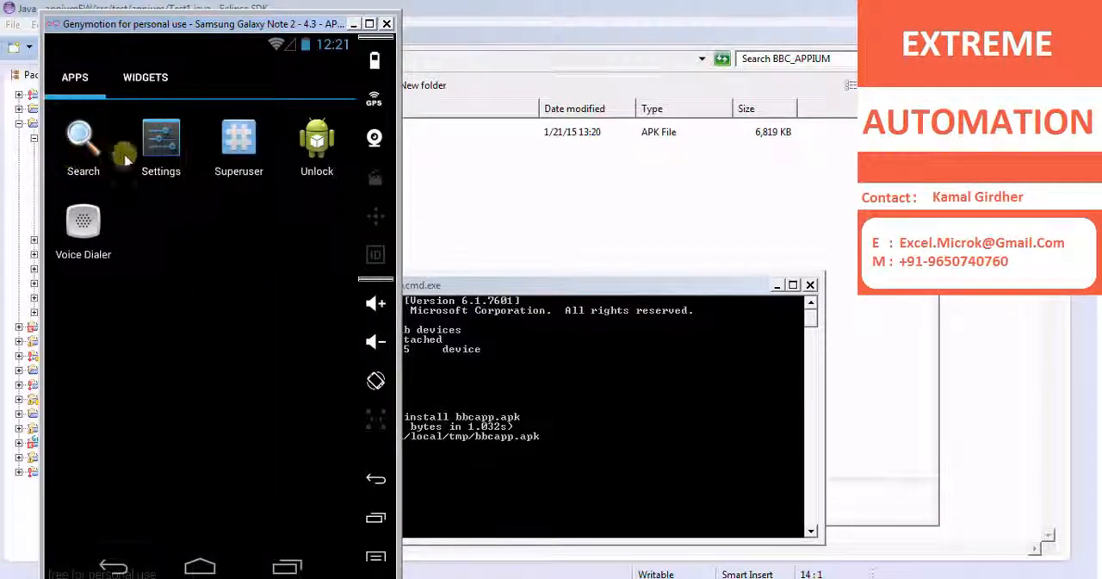
Confirm BBC News now appears under Settings > Apps, then return Home.
left_click(160, 138)
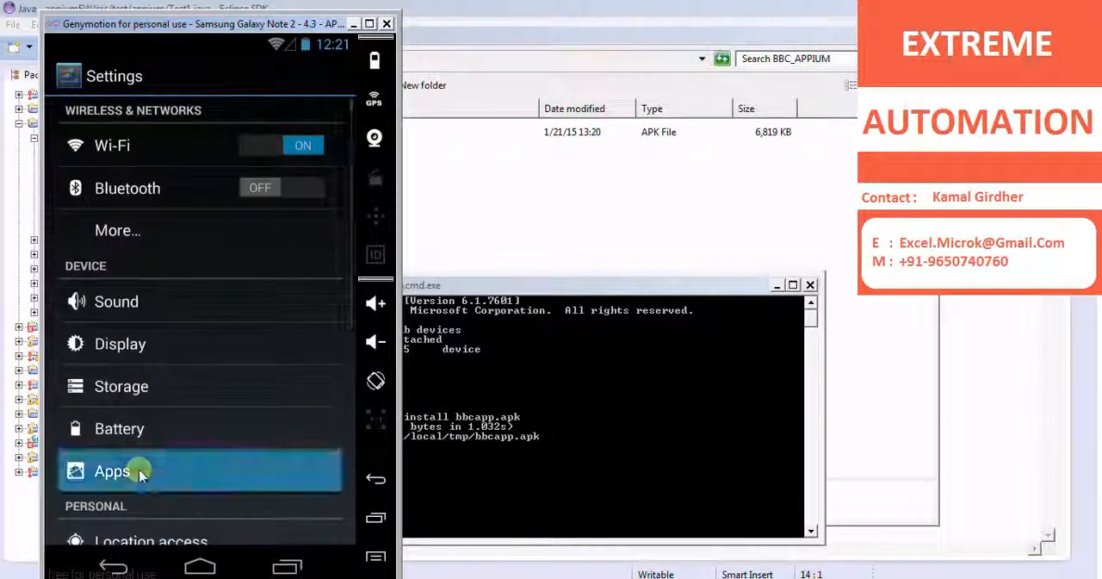
left_click(112, 470)
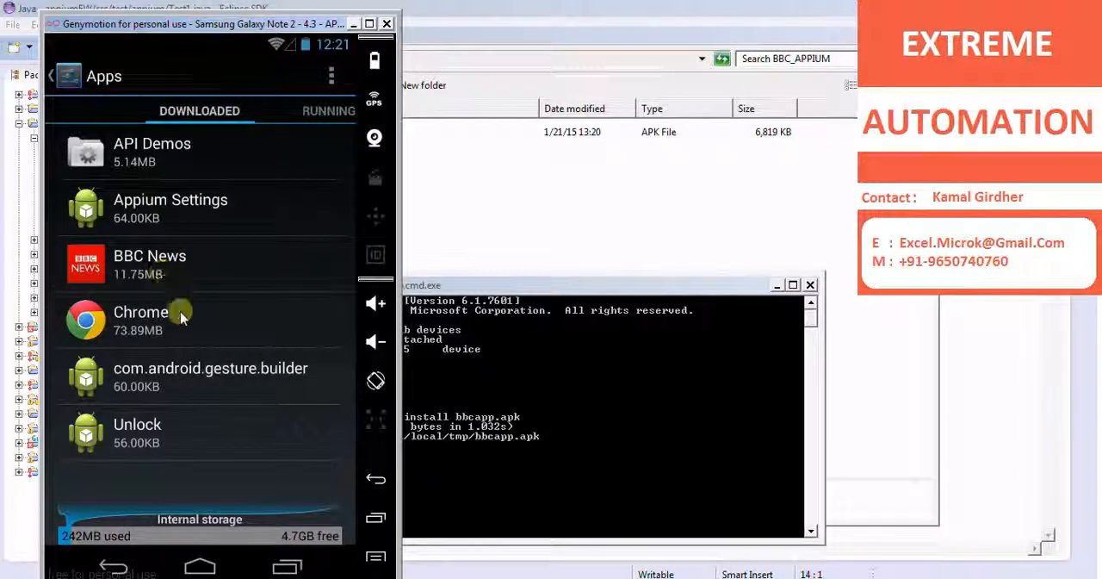
left_click(199, 565)
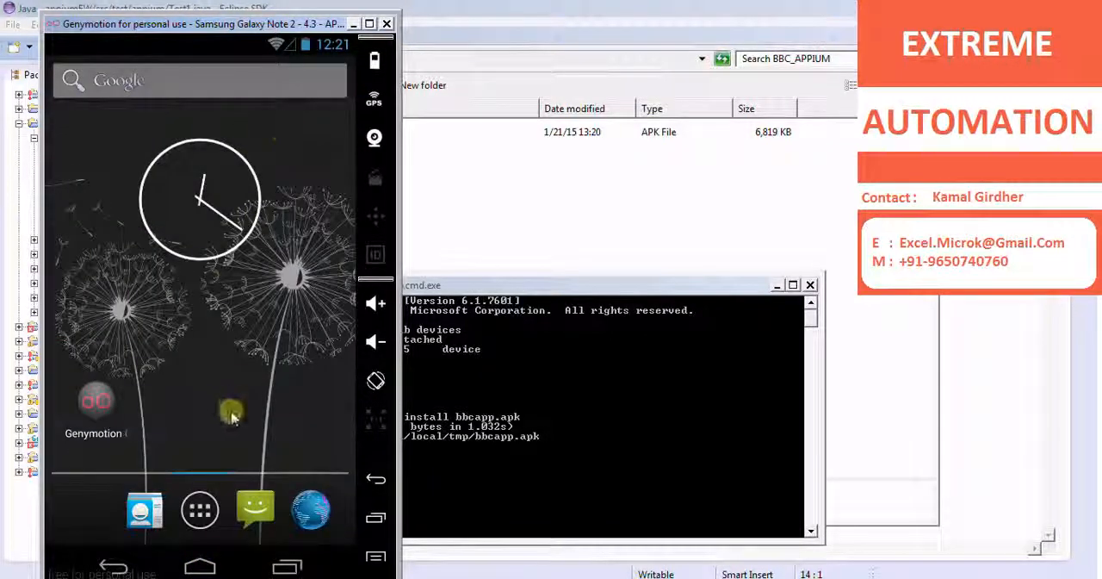
Launch BBC News from the app drawer and open My News.
left_click(199, 509)
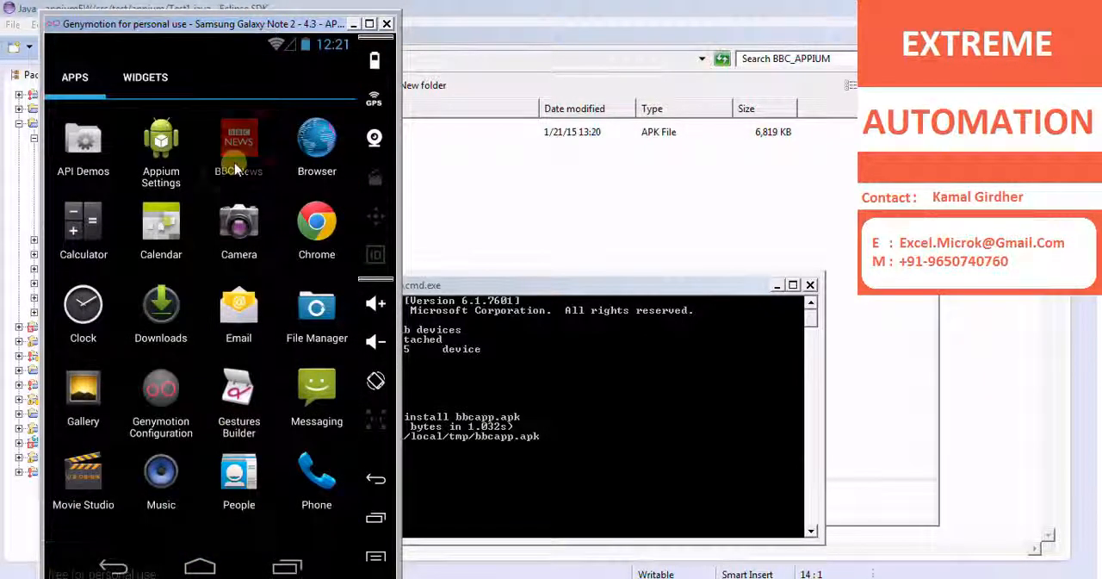
left_click(238, 137)
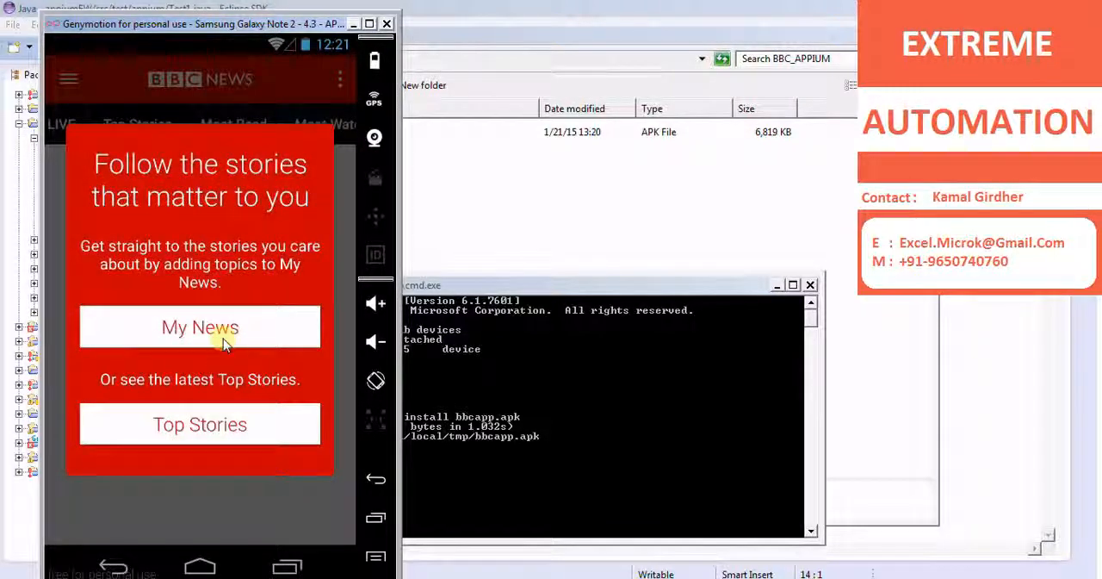
left_click(200, 328)
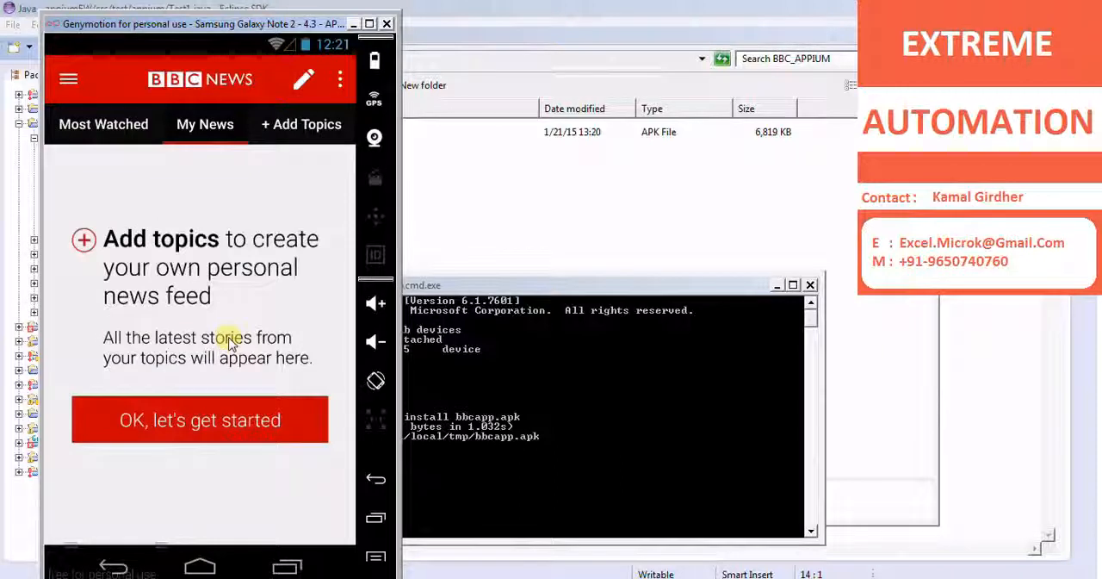